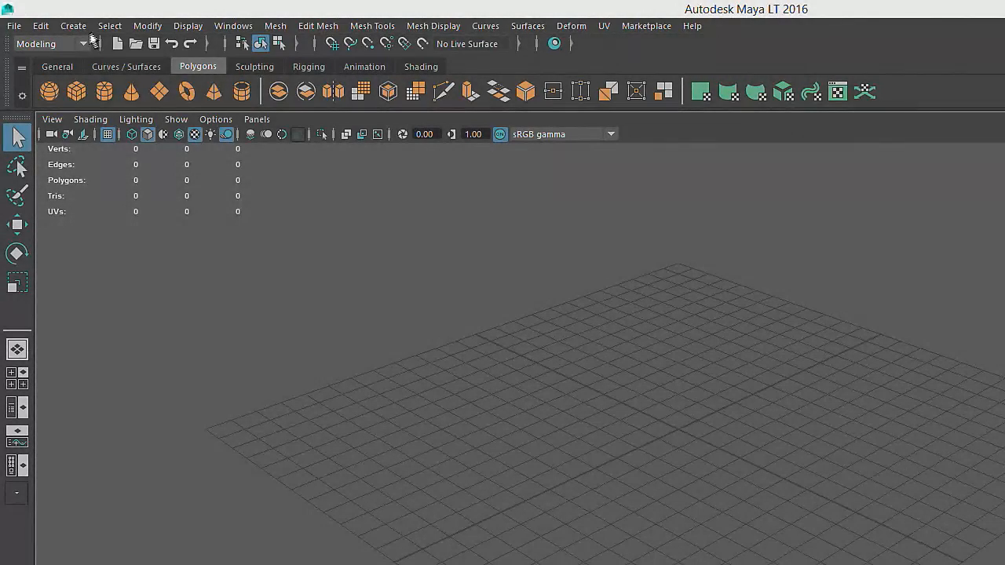
Step: Browse the Create, Select, Modify and Display menus on the main menu bar
left_click(72, 25)
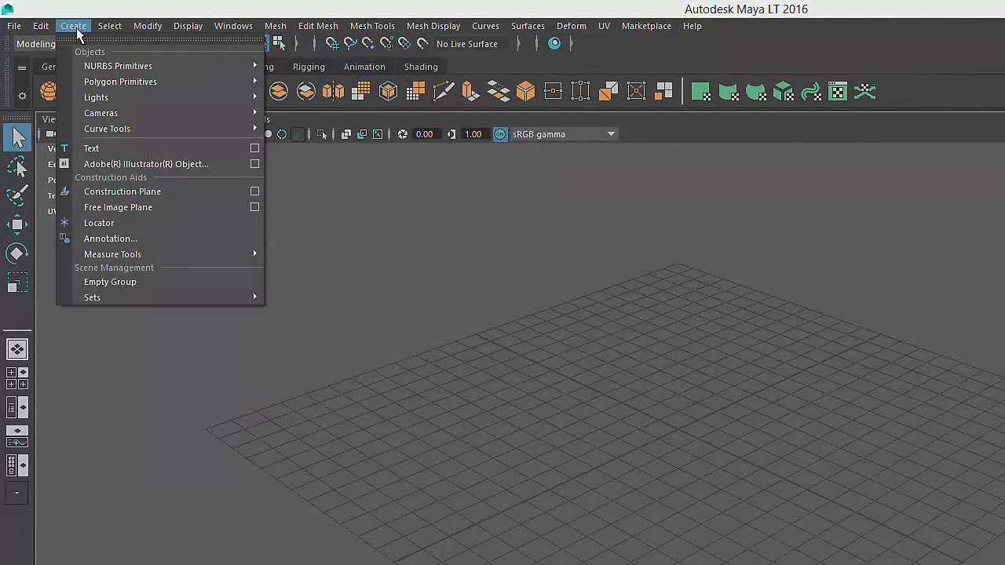
left_click(110, 25)
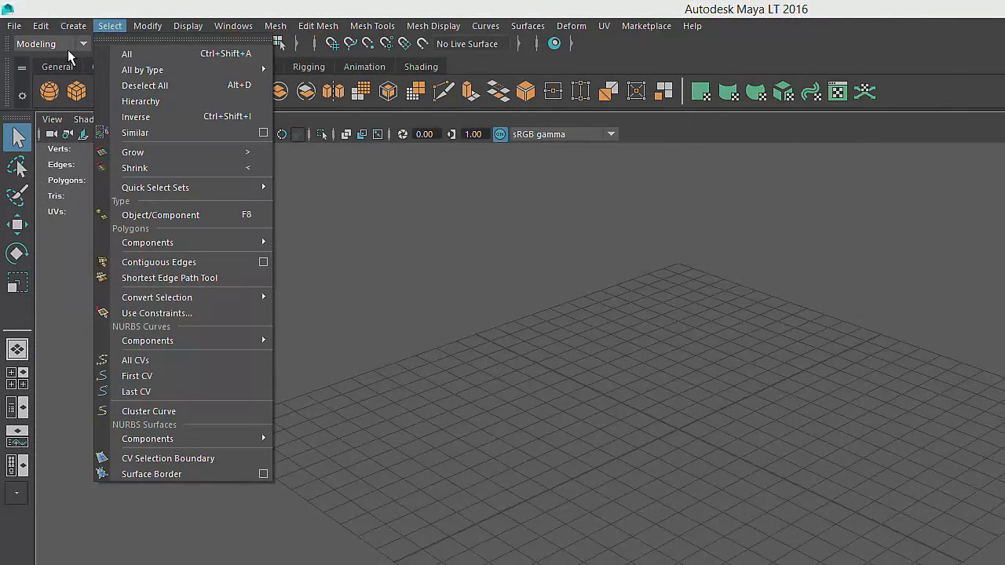
left_click(147, 25)
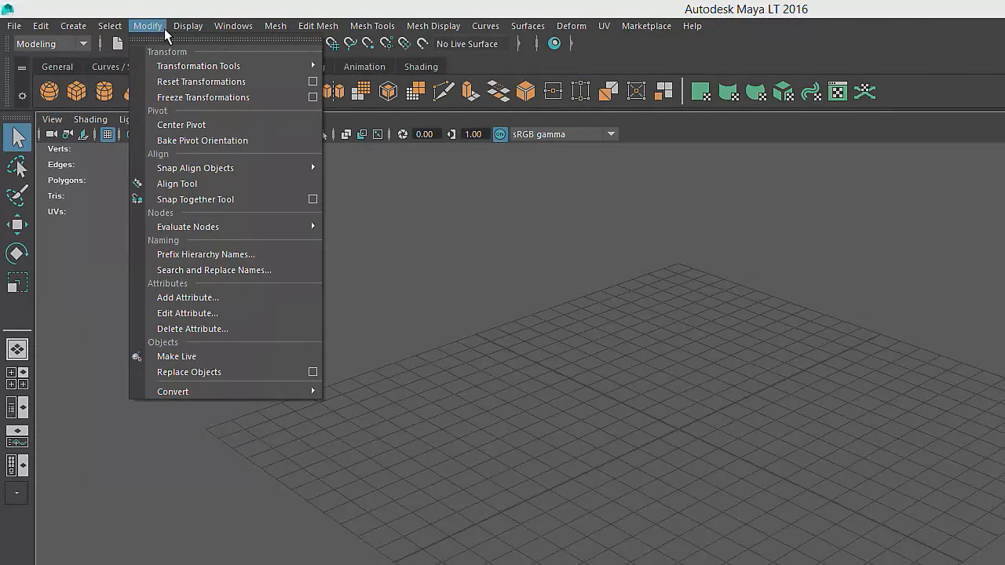
left_click(188, 25)
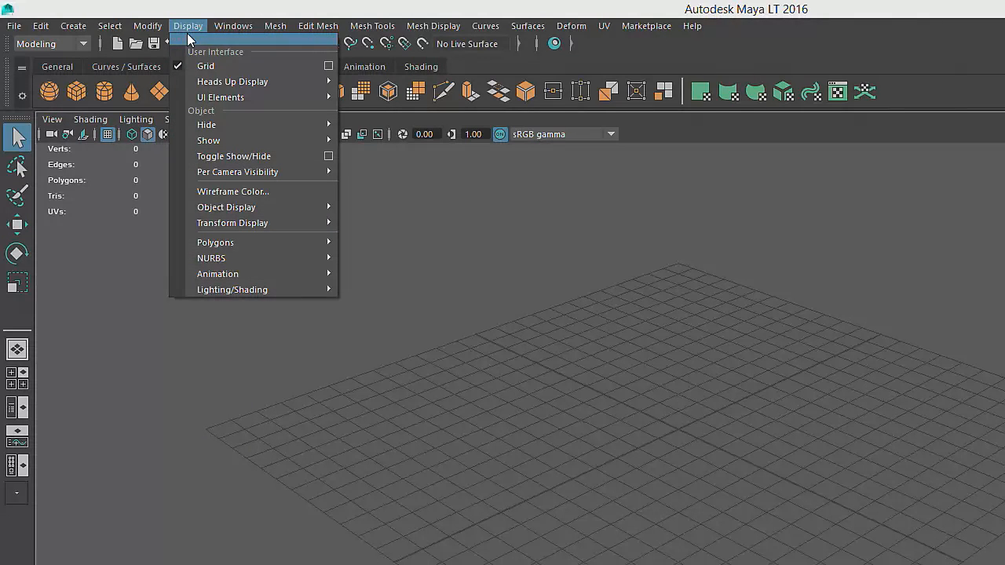
mouse_move(111, 183)
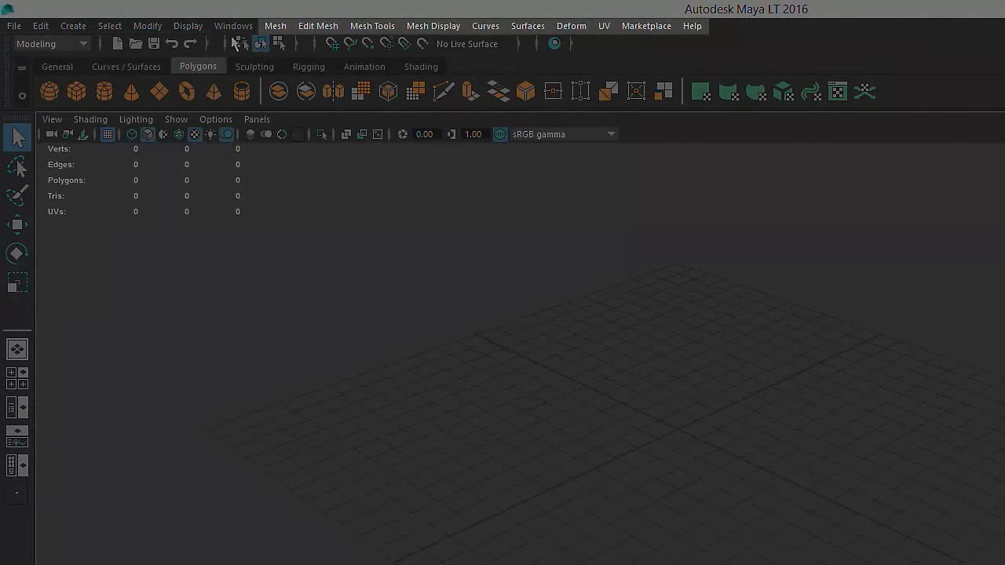
mouse_move(345, 38)
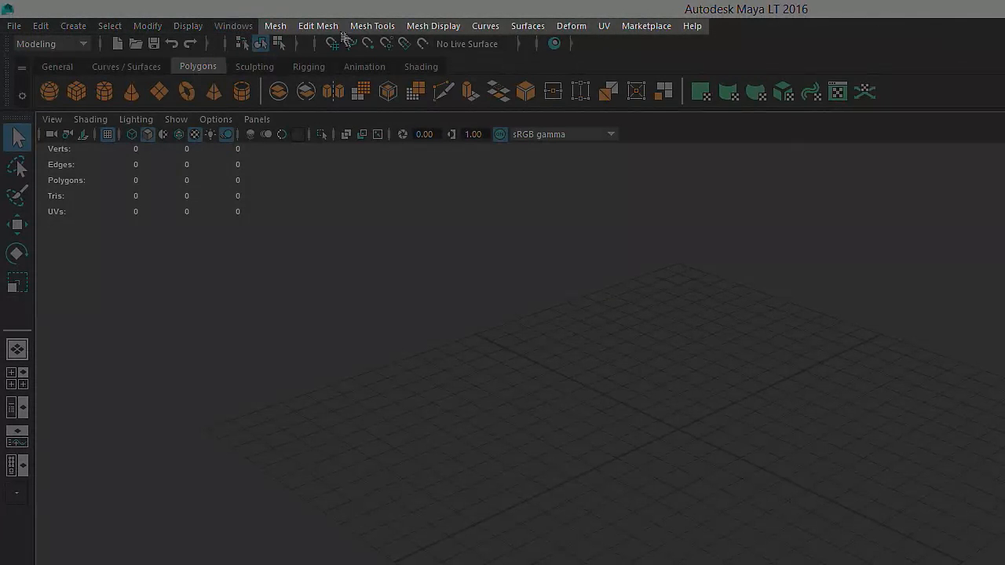
mouse_move(691, 41)
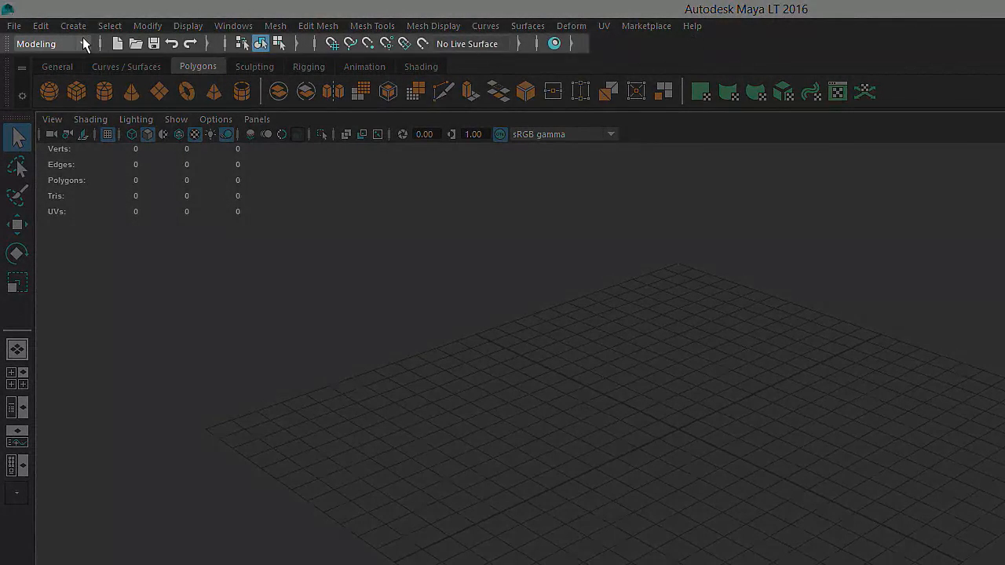
mouse_move(85, 44)
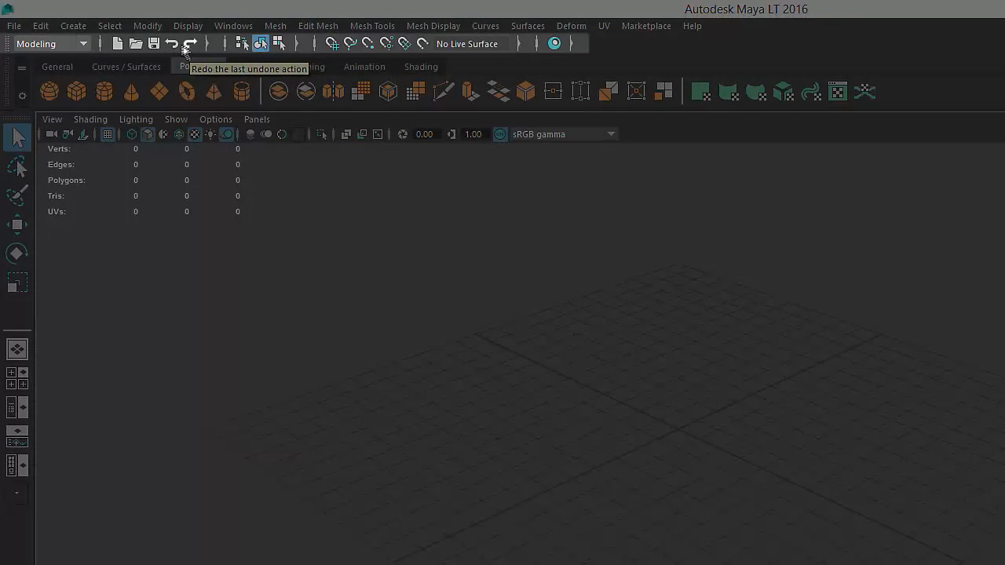
Step: Show the menu set list with Modeling, Rigging, Animation and Shading options
left_click(82, 44)
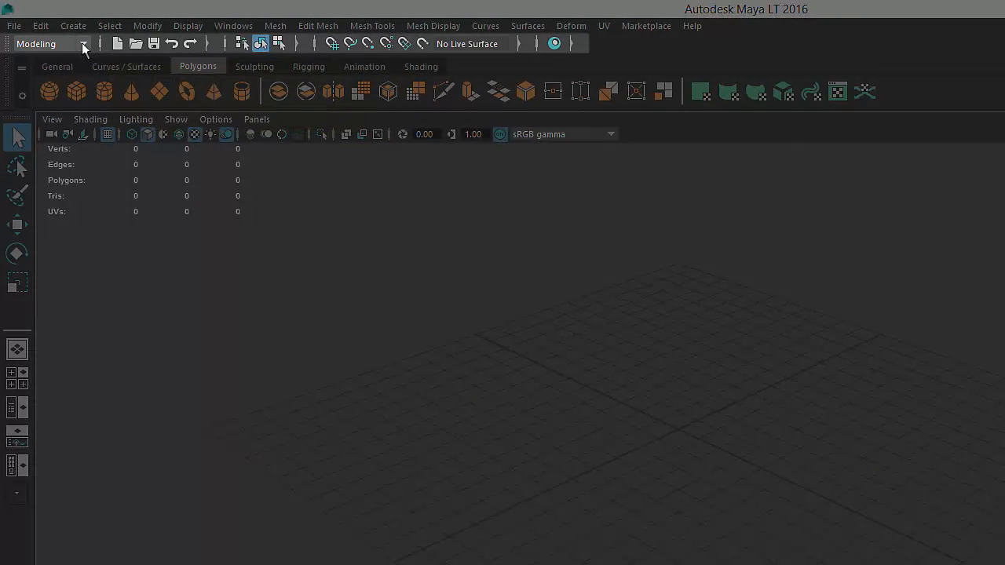
left_click(82, 44)
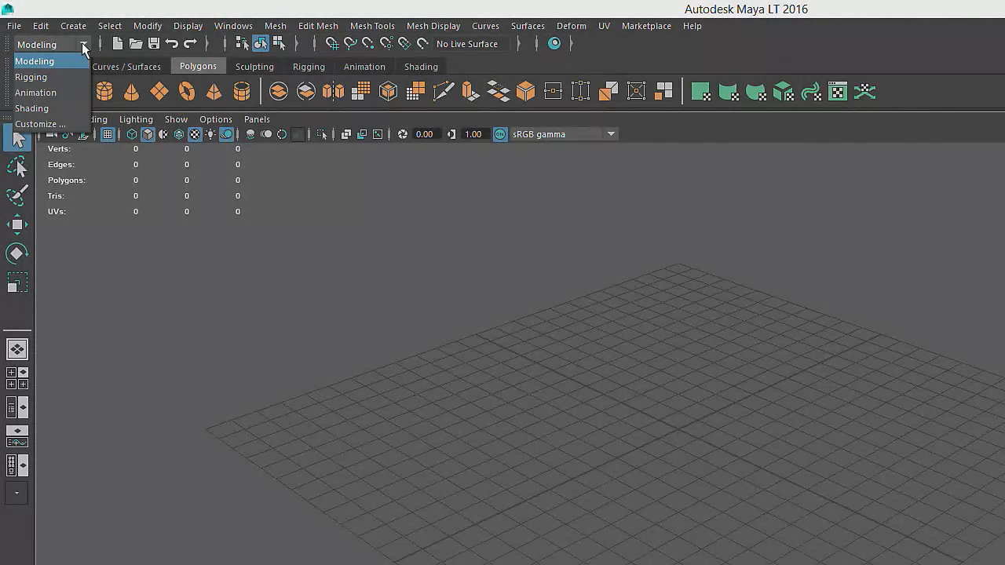
mouse_move(82, 61)
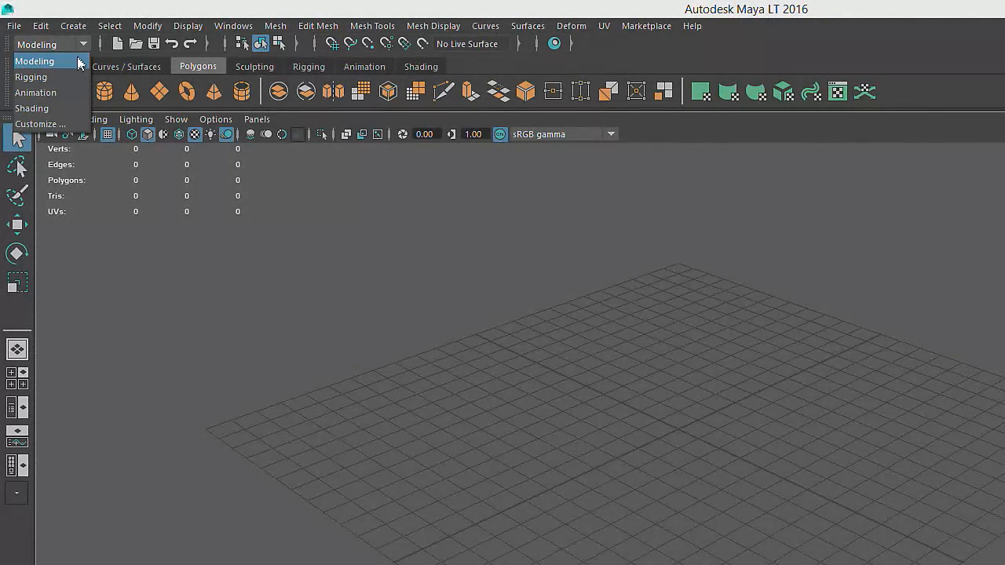
mouse_move(35, 93)
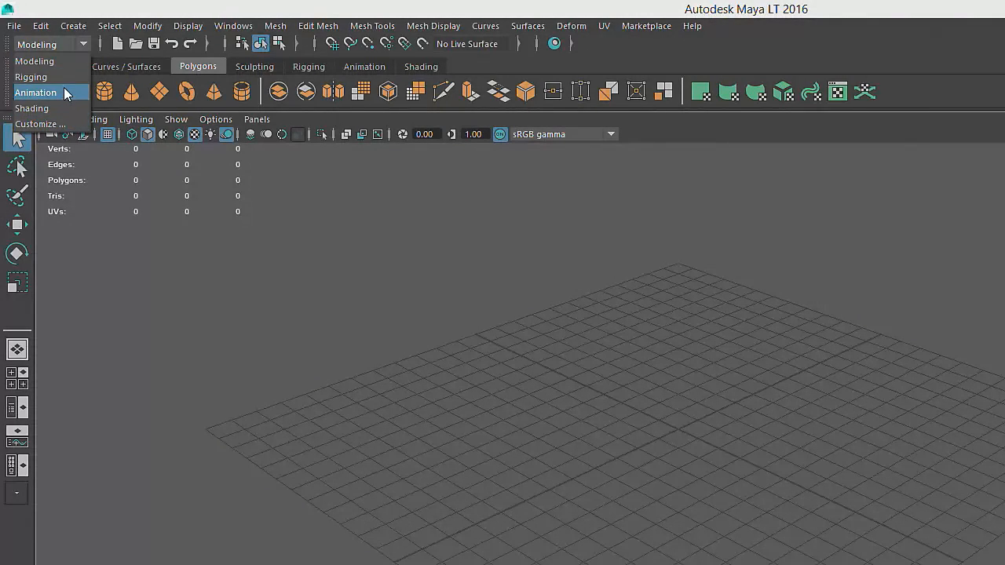
mouse_move(31, 77)
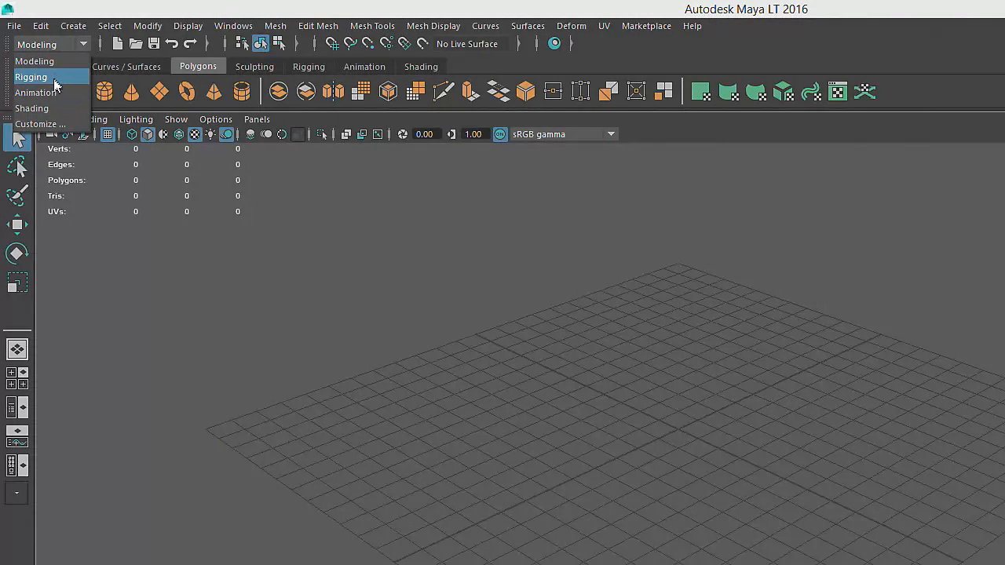
mouse_move(55, 108)
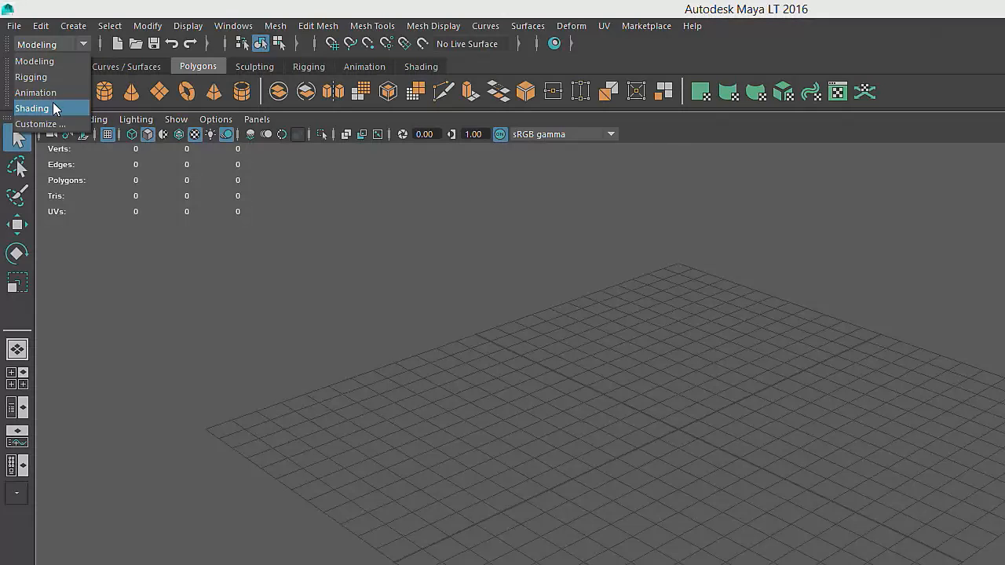
mouse_move(34, 92)
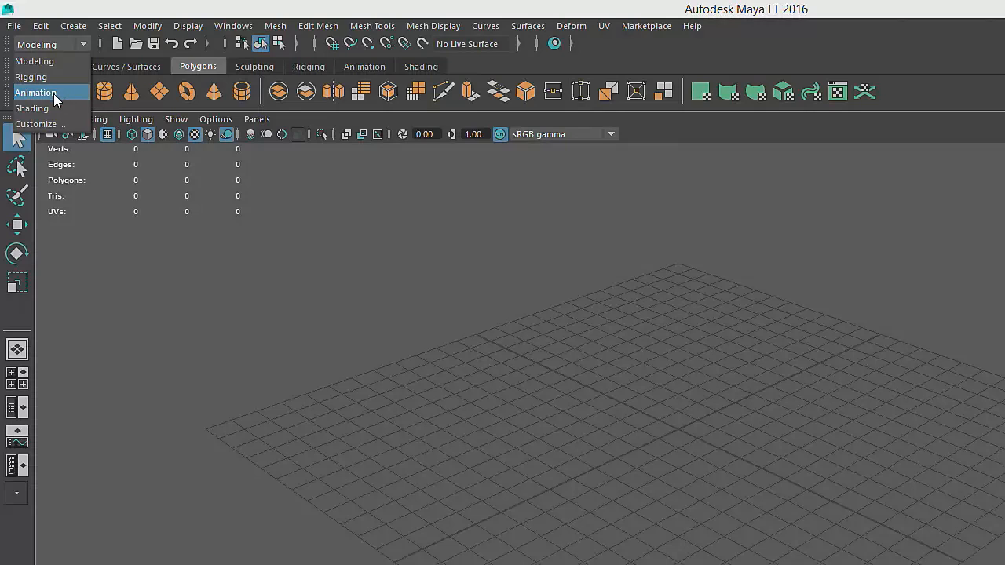
Step: Try the Animation and Shading menu sets, then return to Modeling
left_click(34, 93)
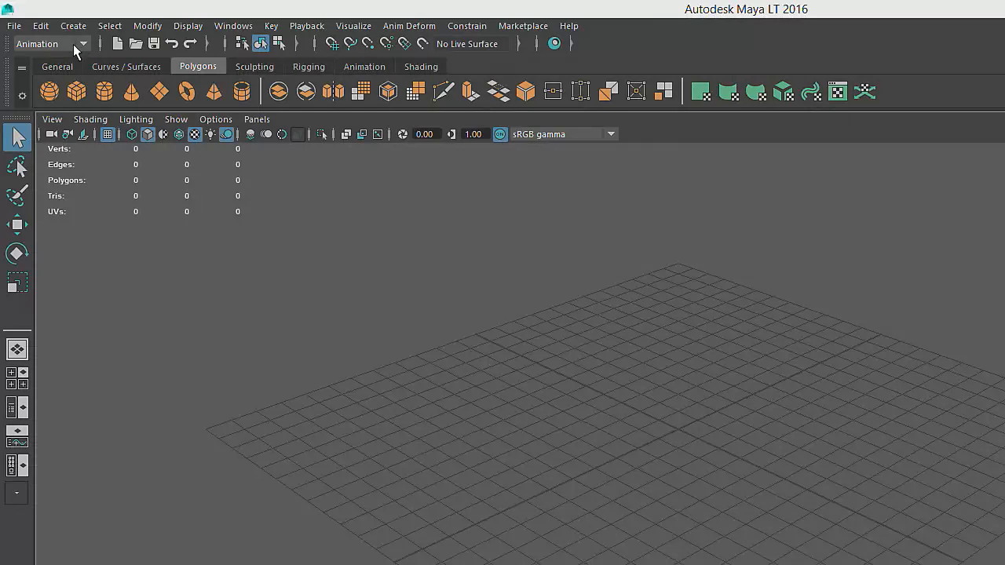
left_click(50, 44)
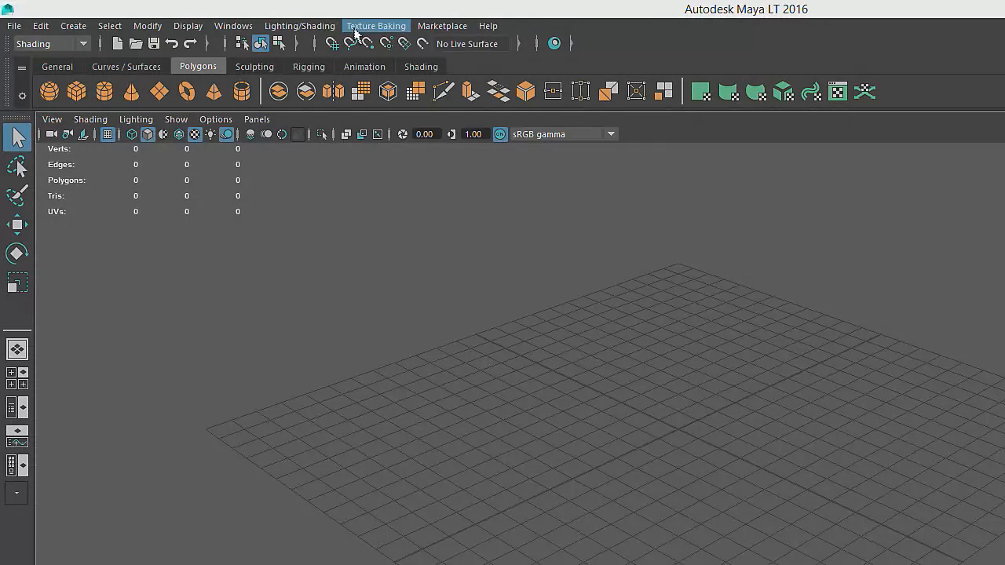
left_click(50, 44)
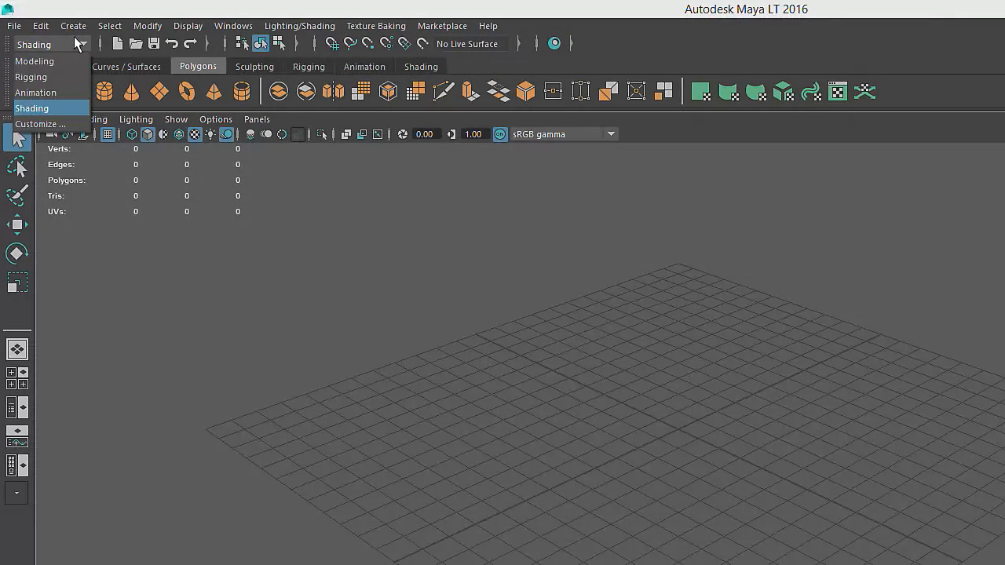
left_click(35, 61)
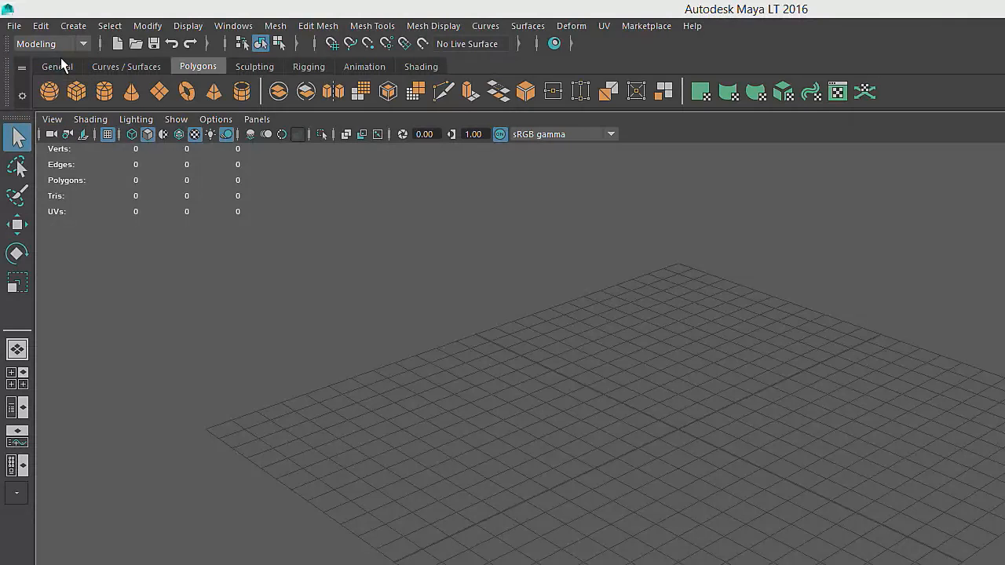
mouse_move(317, 25)
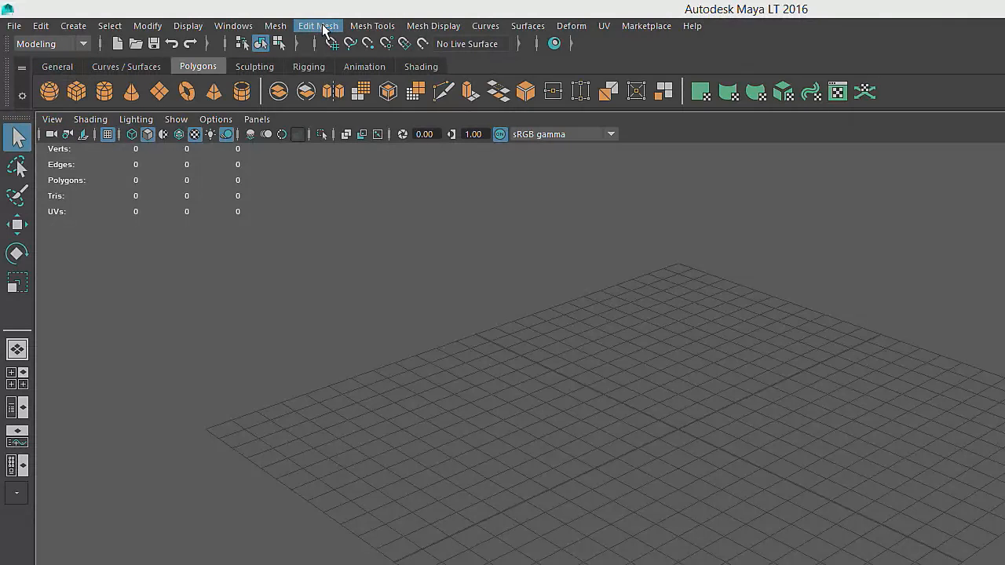
Step: Switch to the Animation menu set and browse its Key menu
left_click(79, 44)
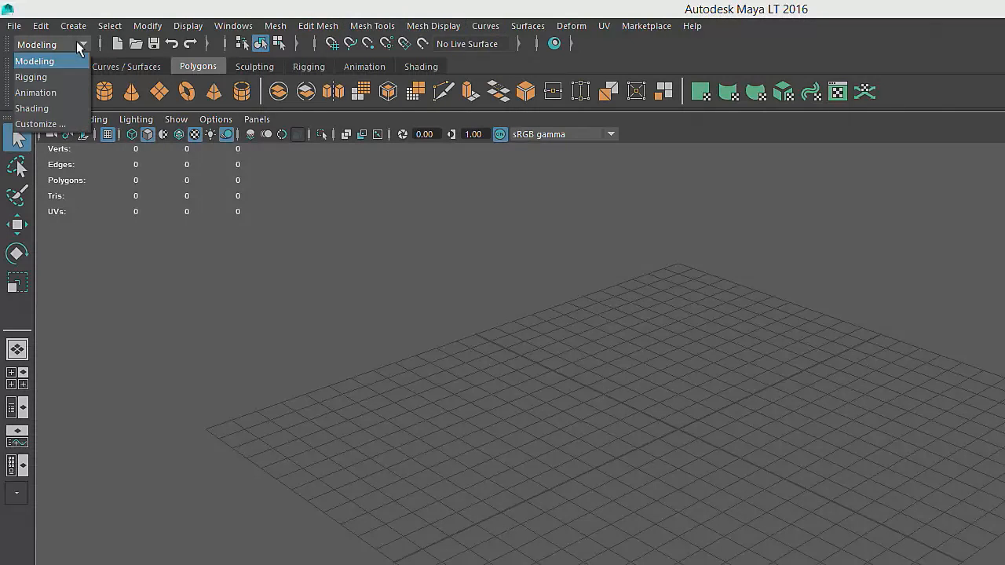
left_click(35, 93)
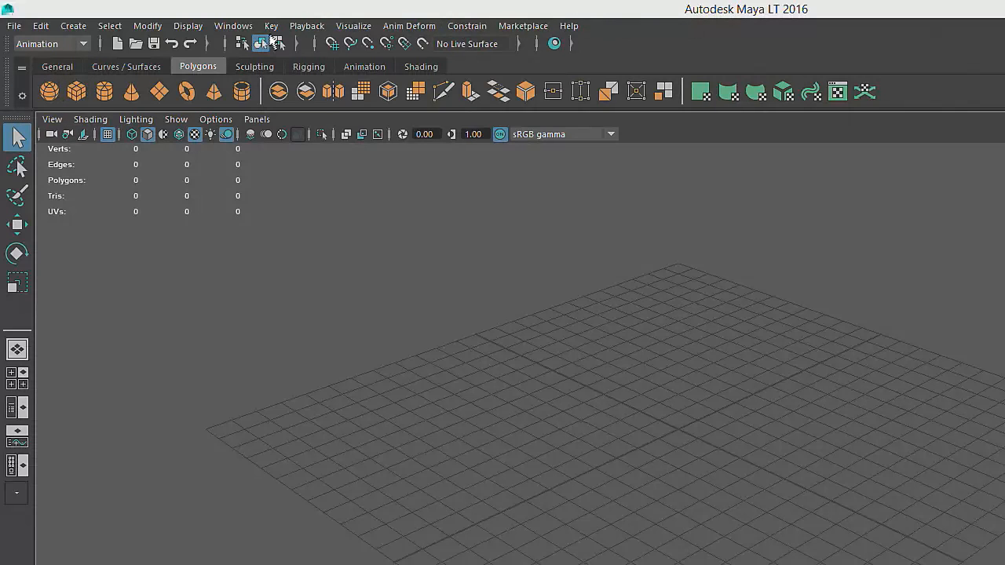
left_click(270, 25)
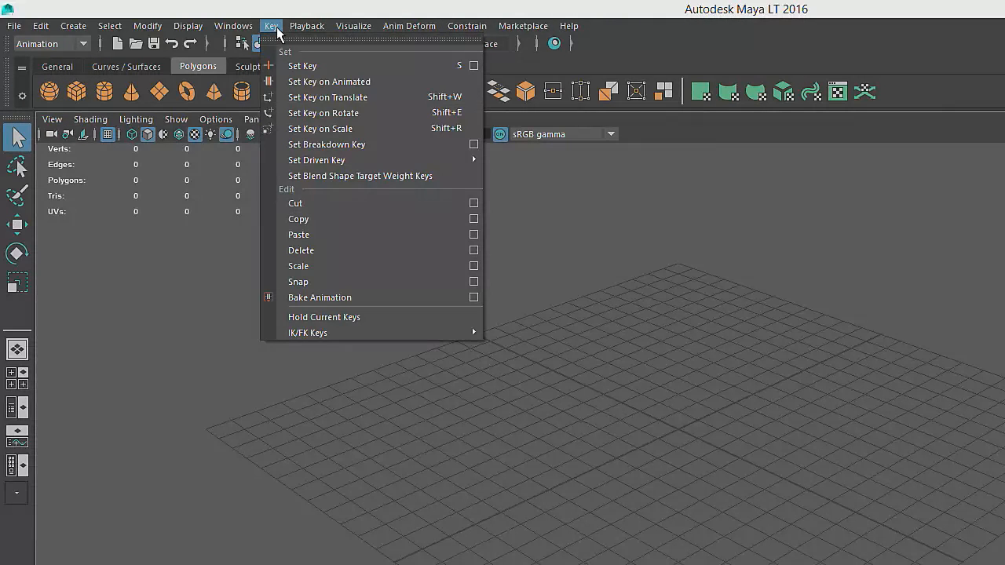
mouse_move(302, 66)
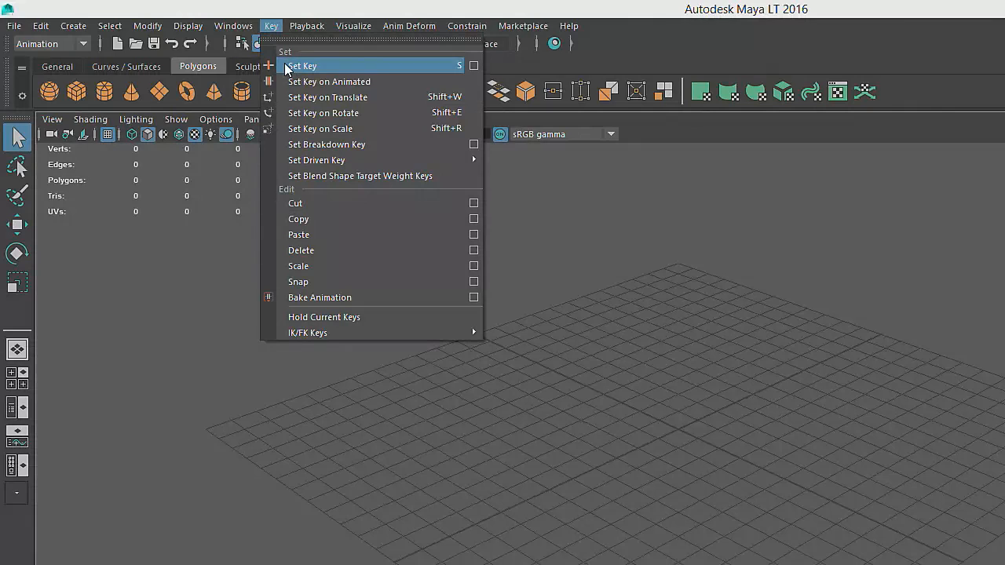
mouse_move(302, 250)
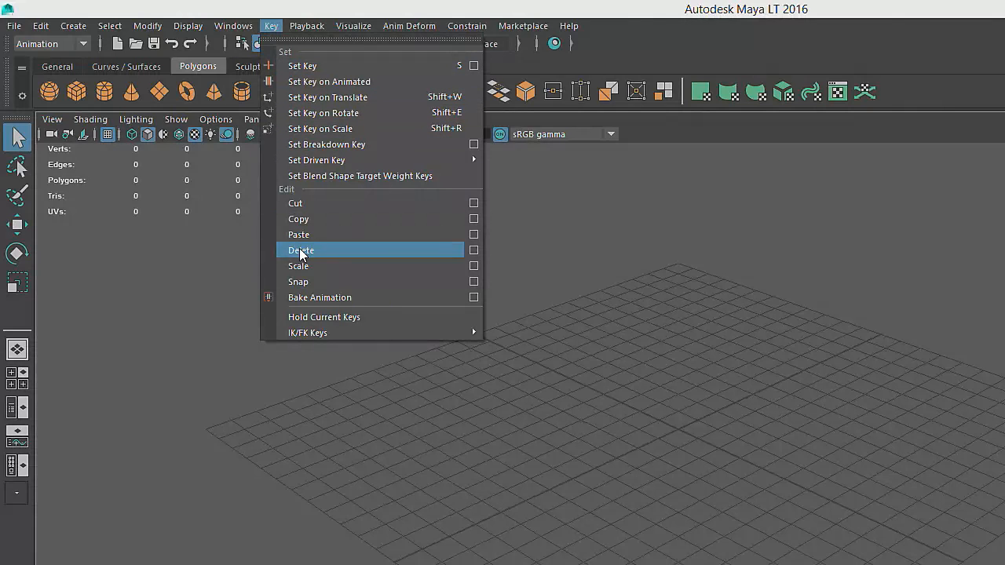
left_click(50, 44)
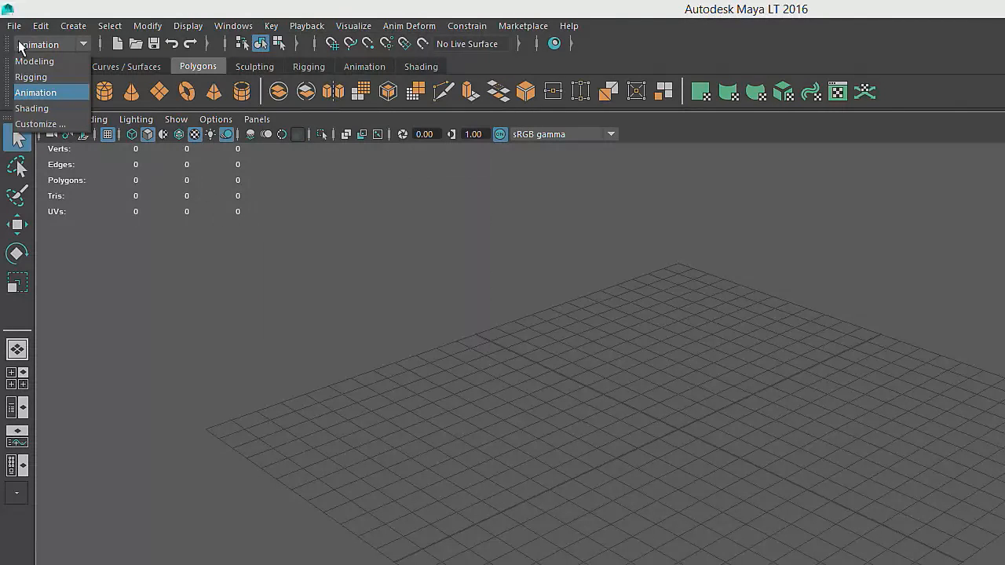
Step: Return to the Modeling menu set and show the Curves/Surfaces then Polygons shelf tabs
left_click(34, 61)
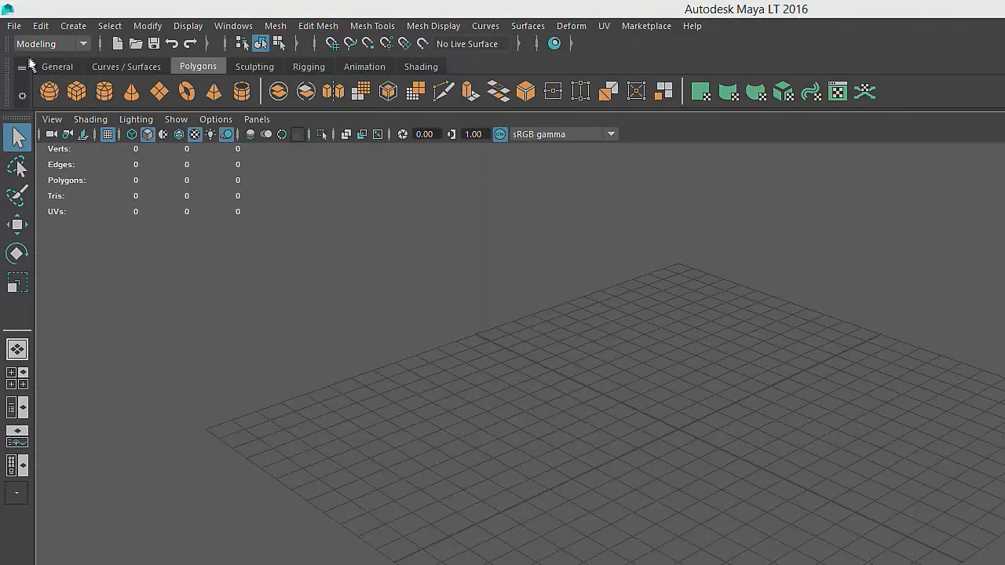
mouse_move(468, 43)
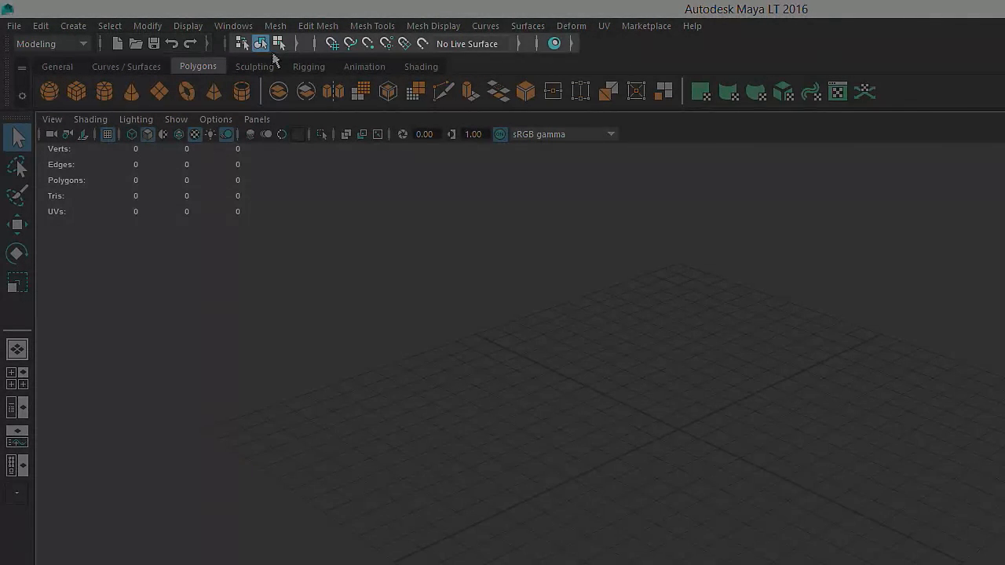
mouse_move(432, 60)
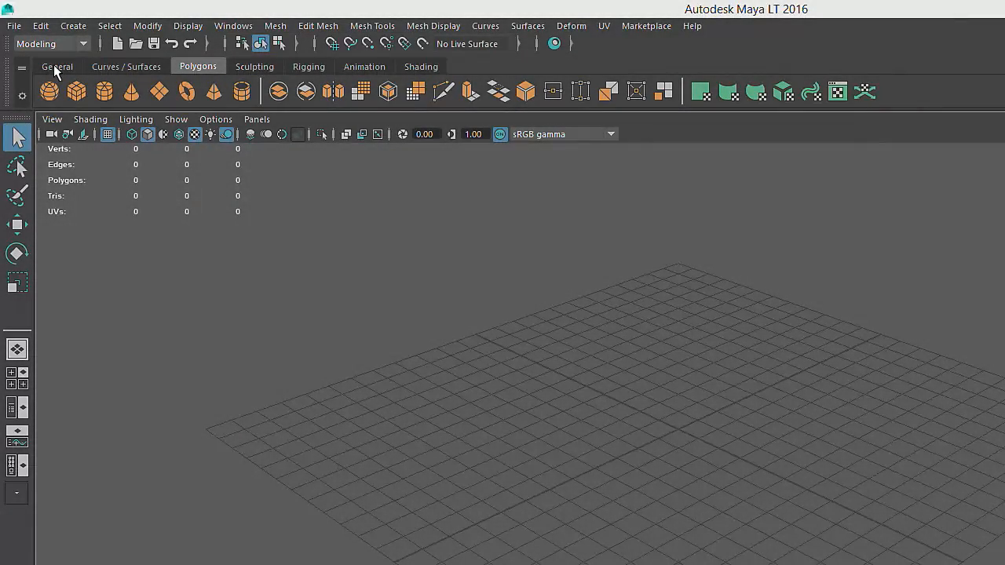
left_click(126, 66)
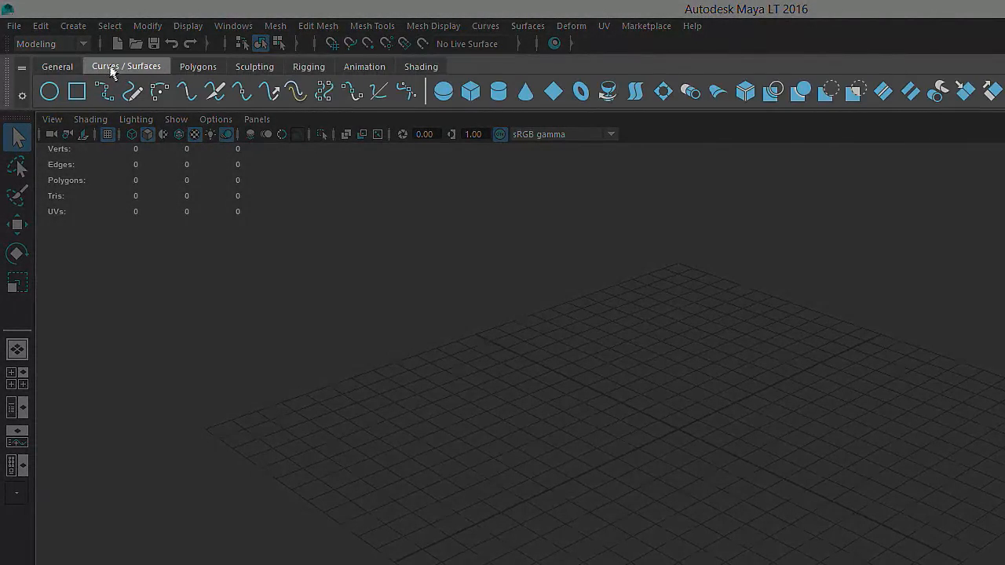
left_click(197, 66)
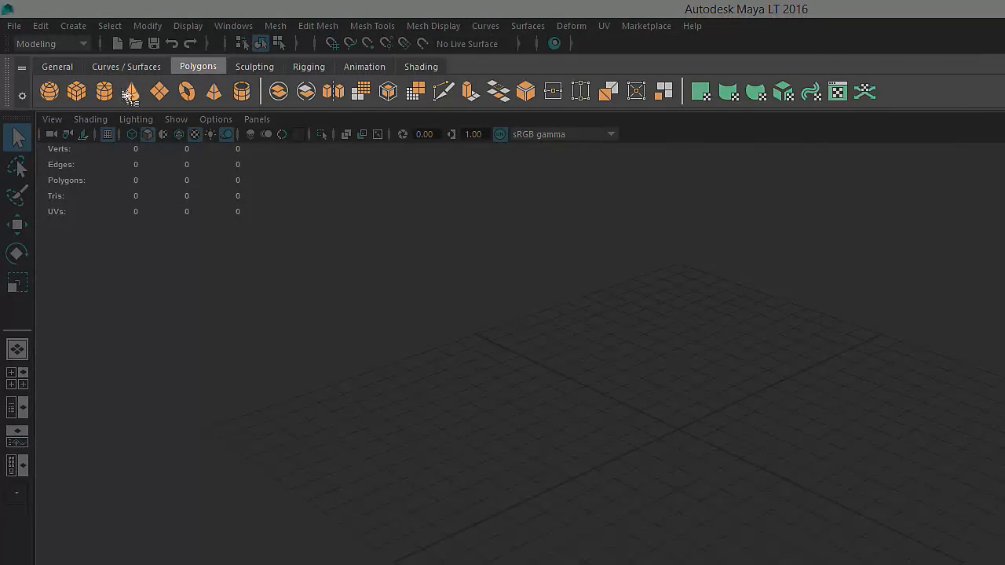
mouse_move(214, 91)
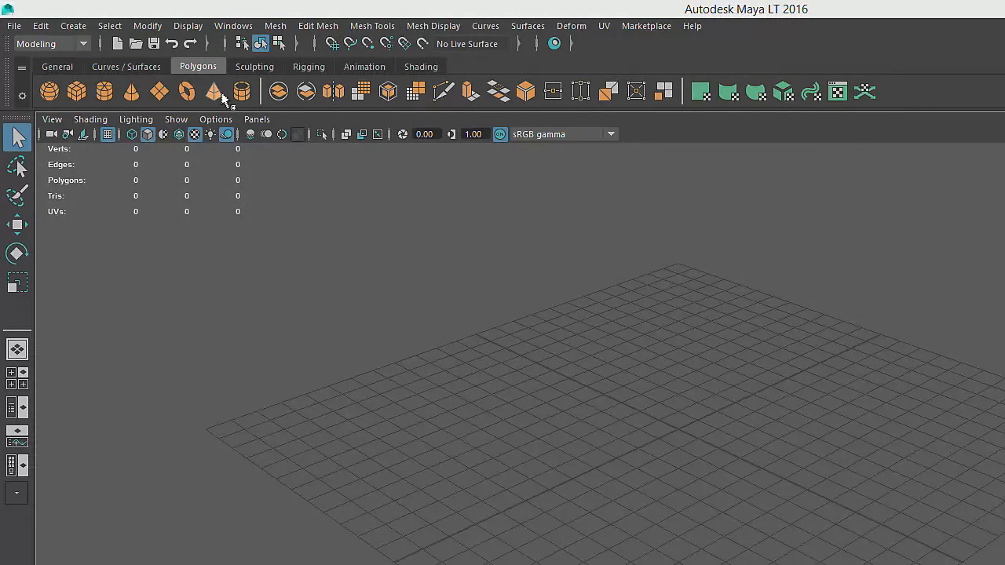
mouse_move(132, 91)
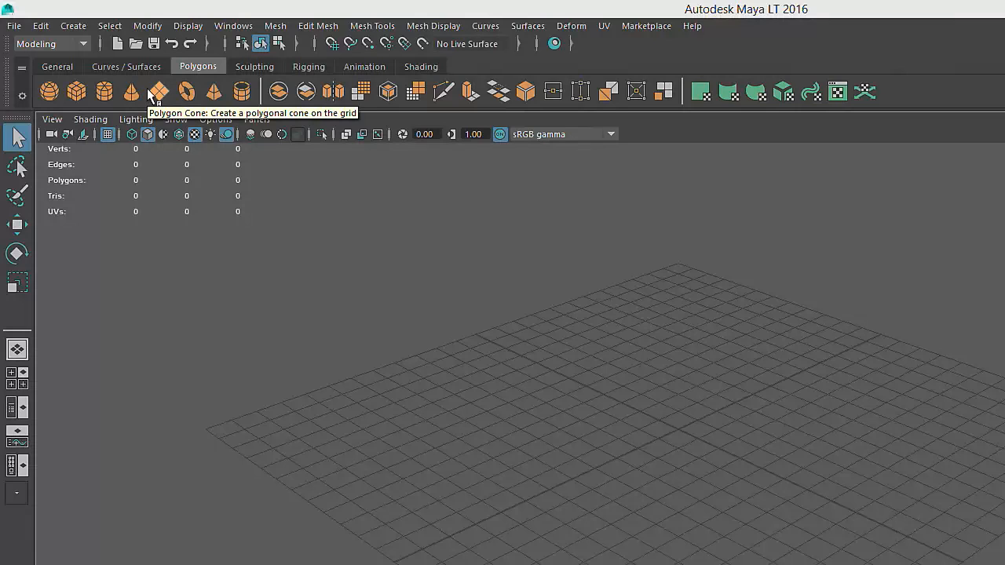
mouse_move(204, 107)
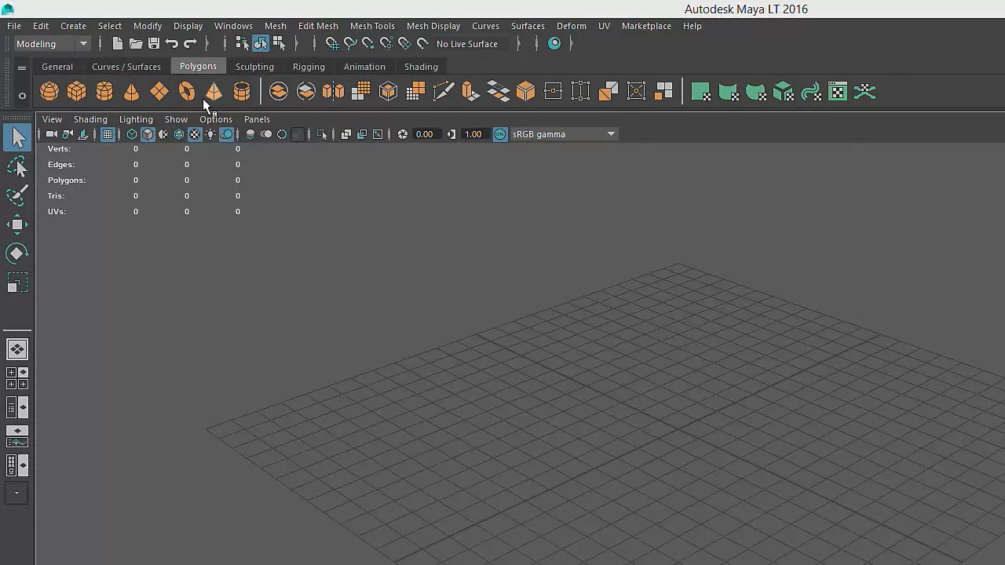
mouse_move(214, 91)
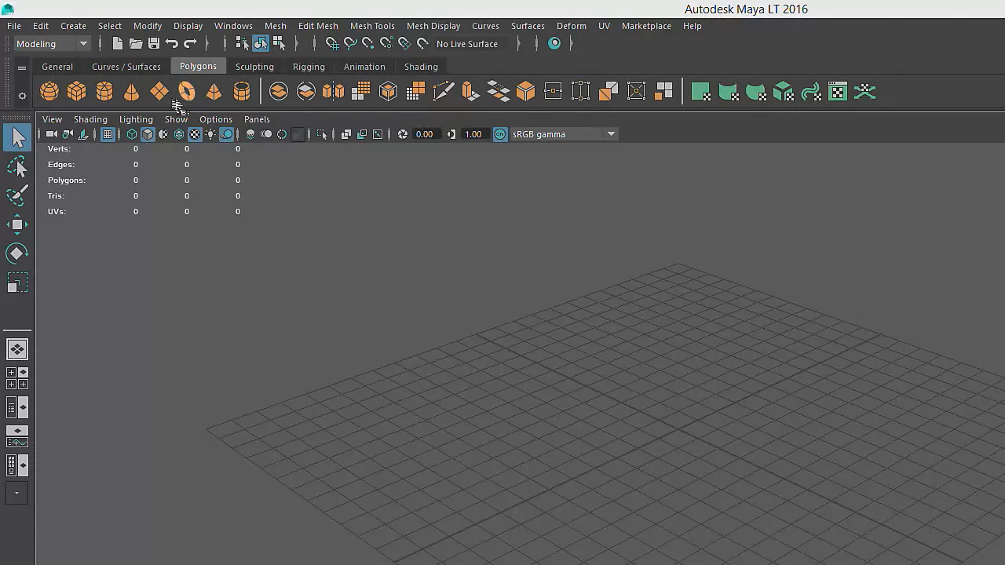
Step: Create a polygon cylinder at the centre of the grid from the Polygons shelf
left_click(104, 91)
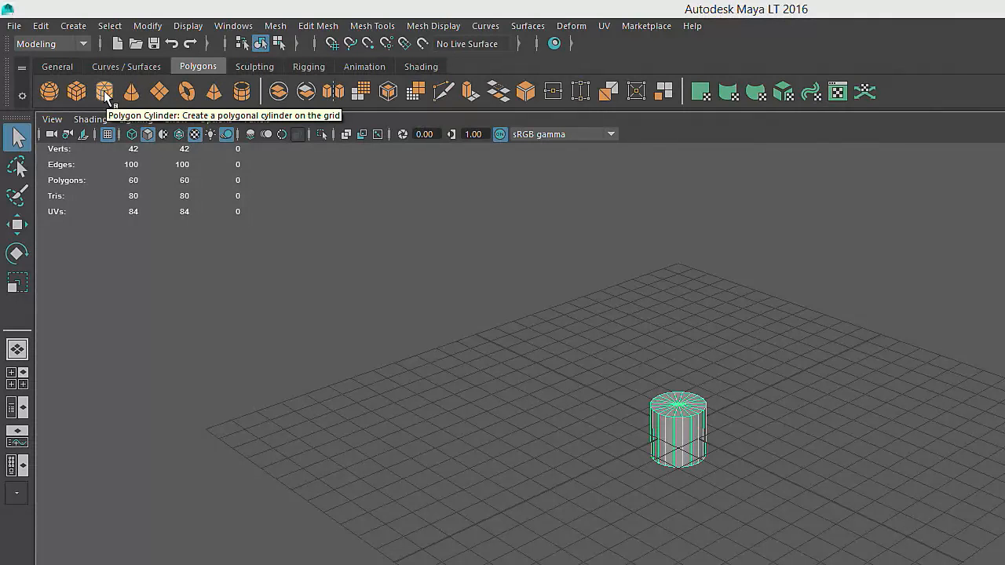
mouse_move(160, 334)
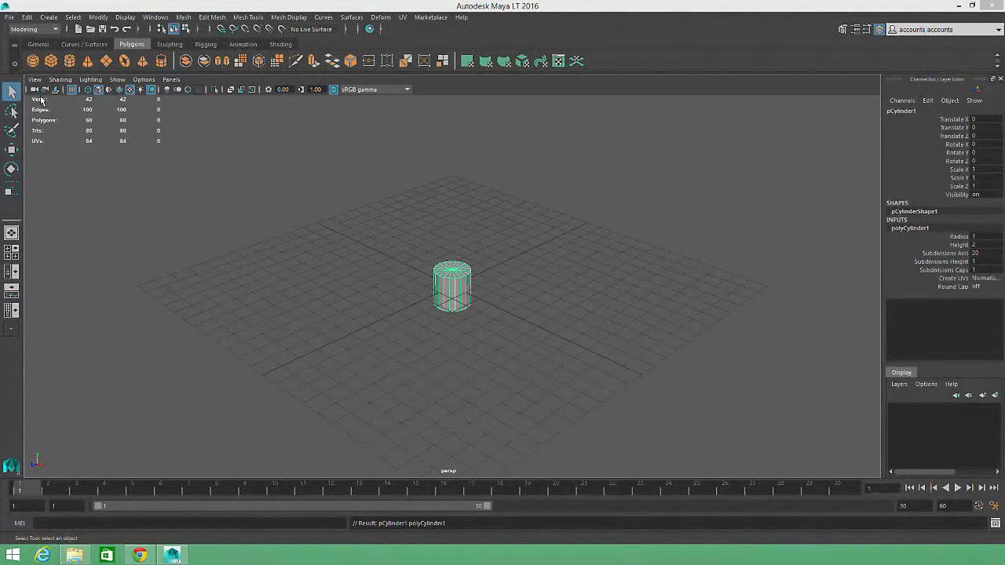
mouse_move(220, 347)
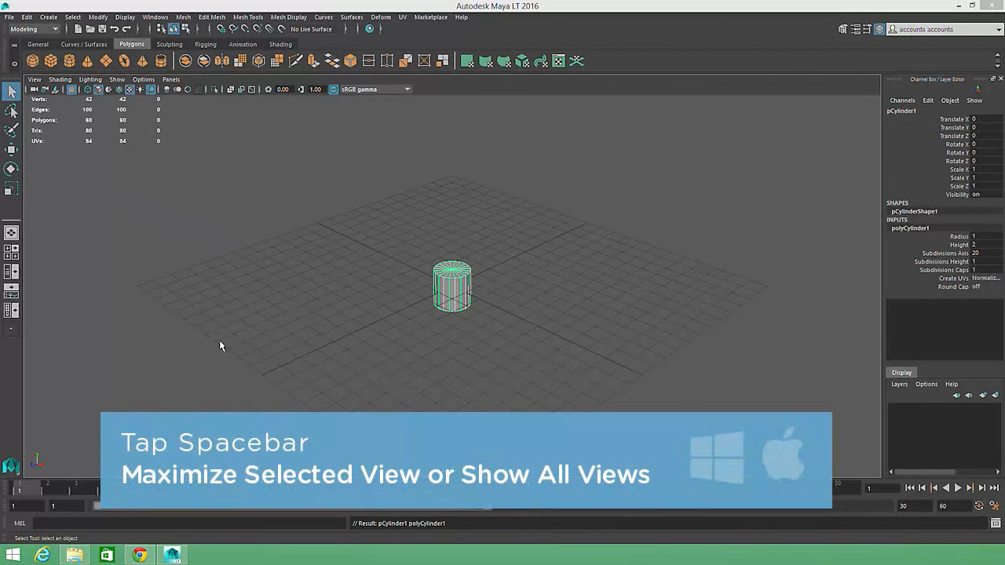
Step: Switch the viewport to the four-view layout: top, perspective, front and side
key("space")
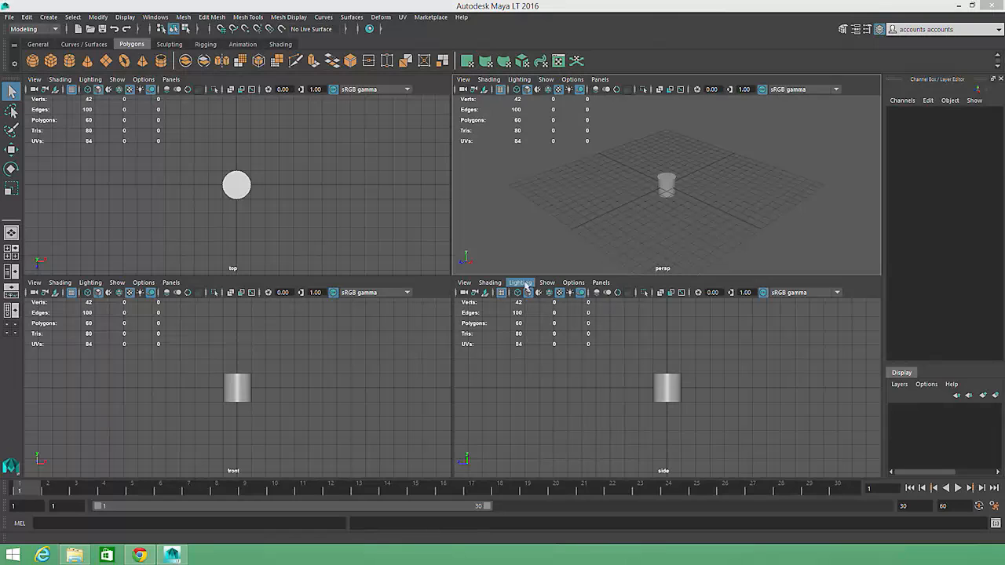
mouse_move(490, 283)
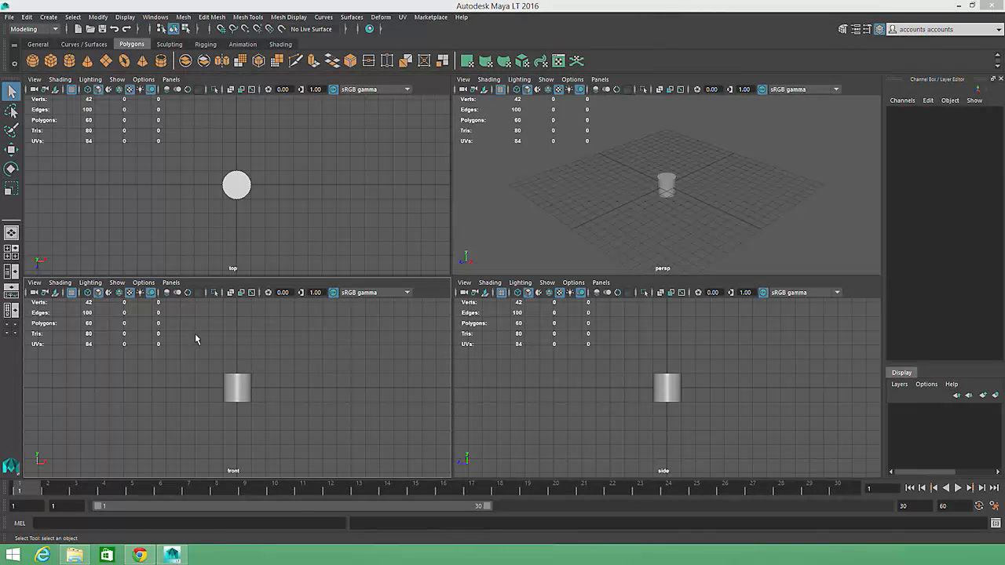
key("space")
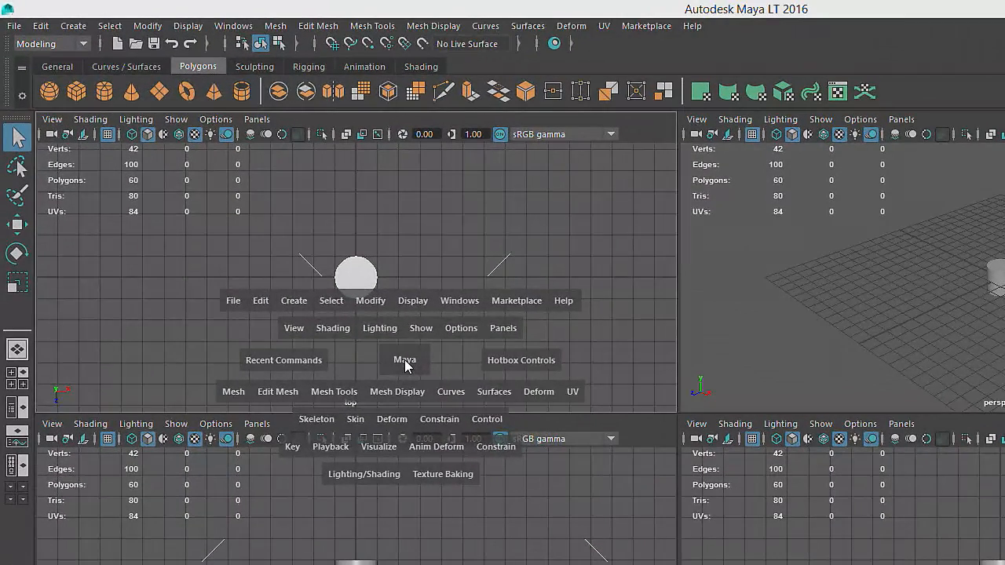
mouse_move(344, 358)
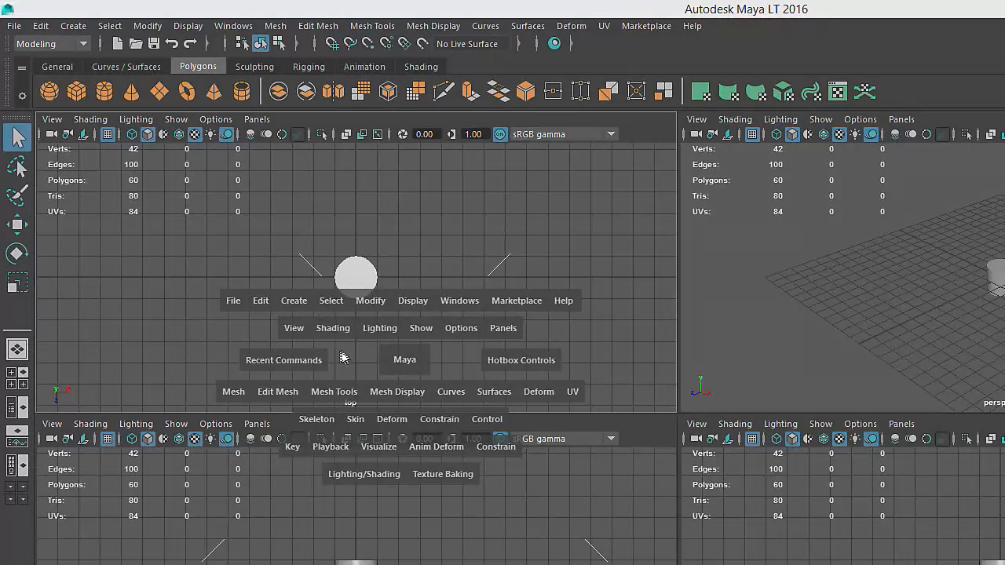
mouse_move(327, 317)
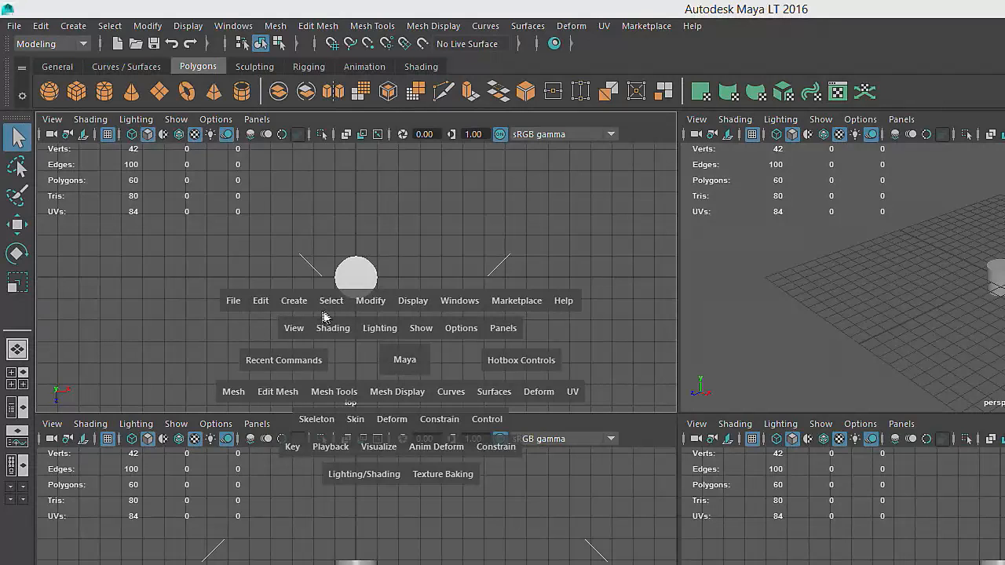
mouse_move(22, 34)
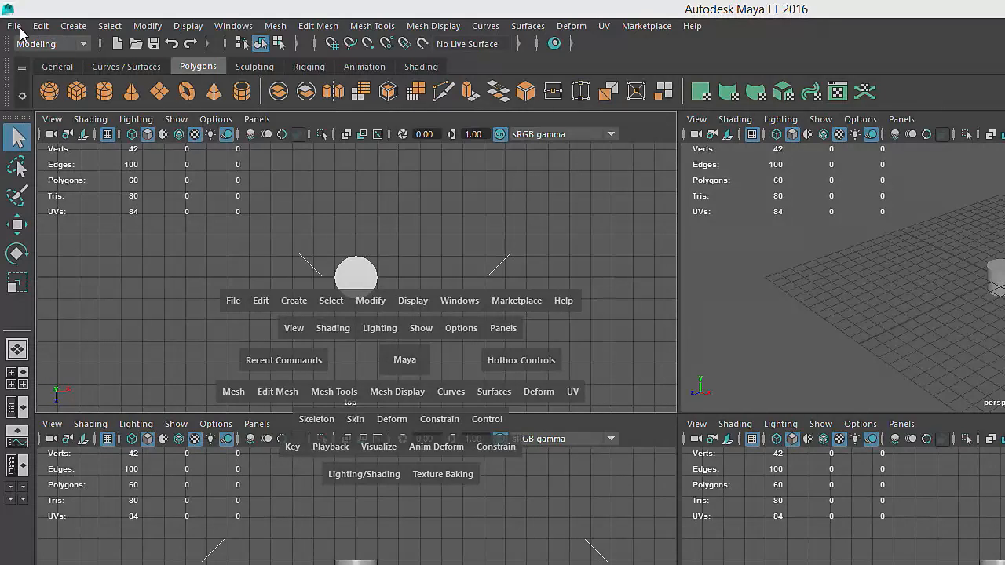
mouse_move(260, 339)
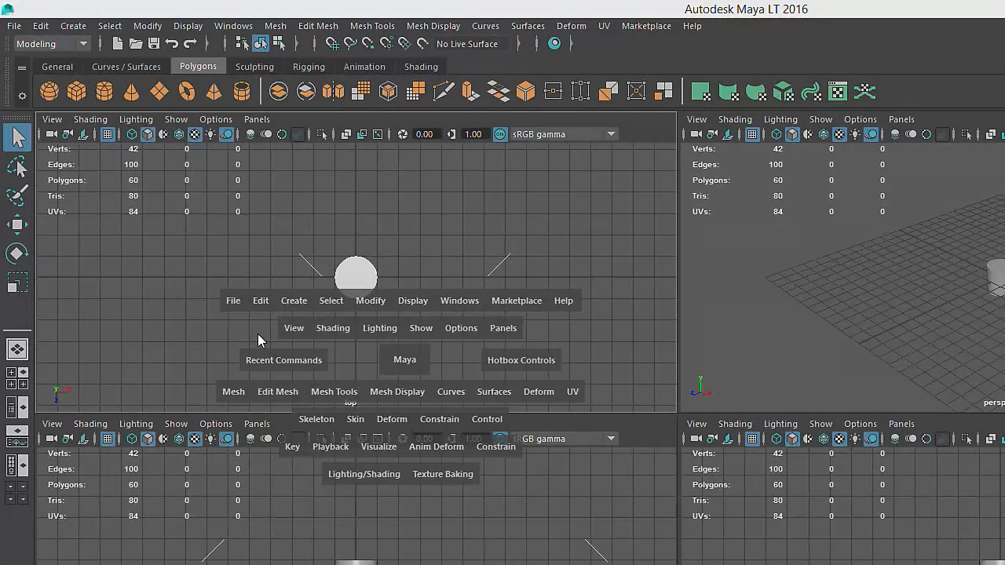
mouse_move(225, 320)
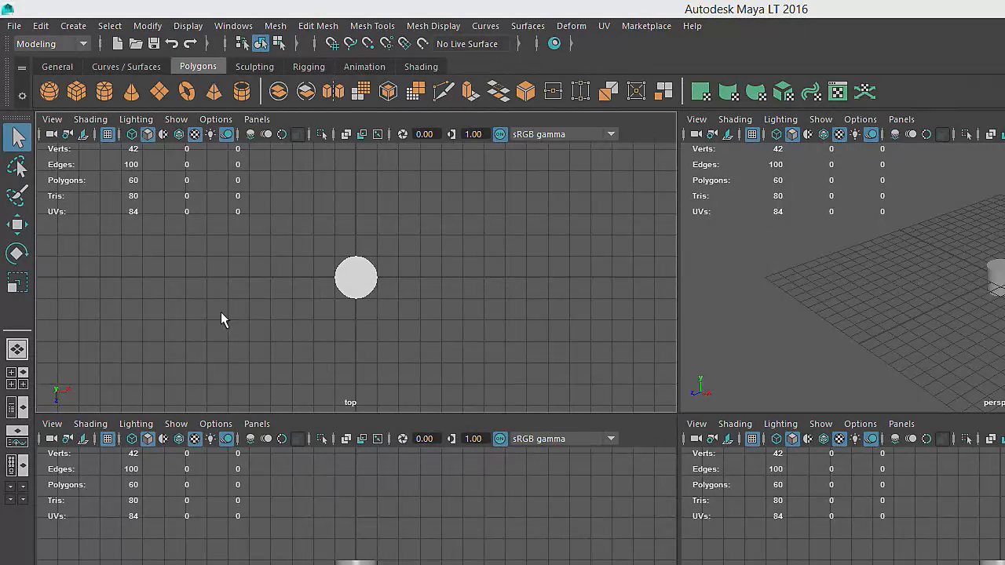
mouse_move(69, 362)
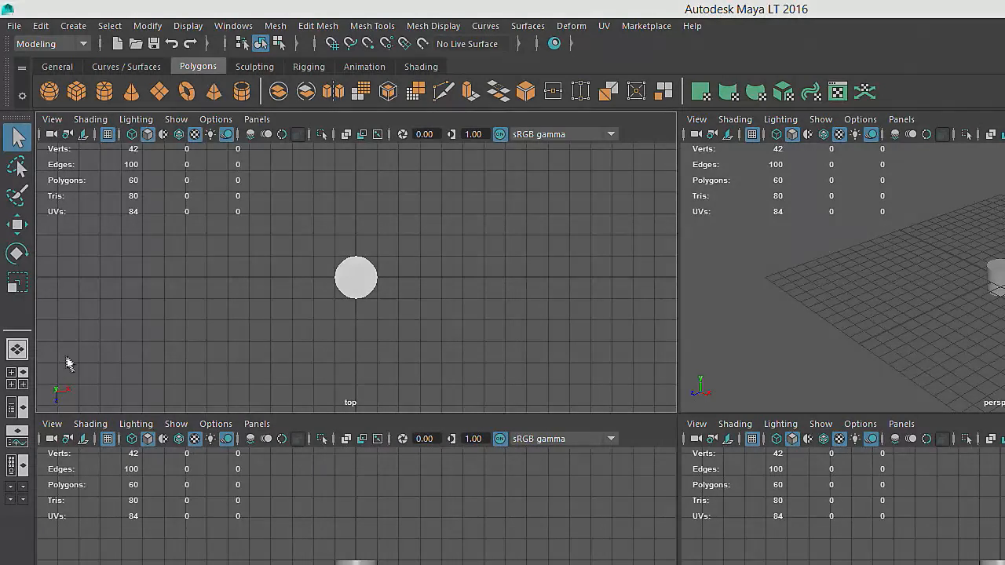
mouse_move(22, 374)
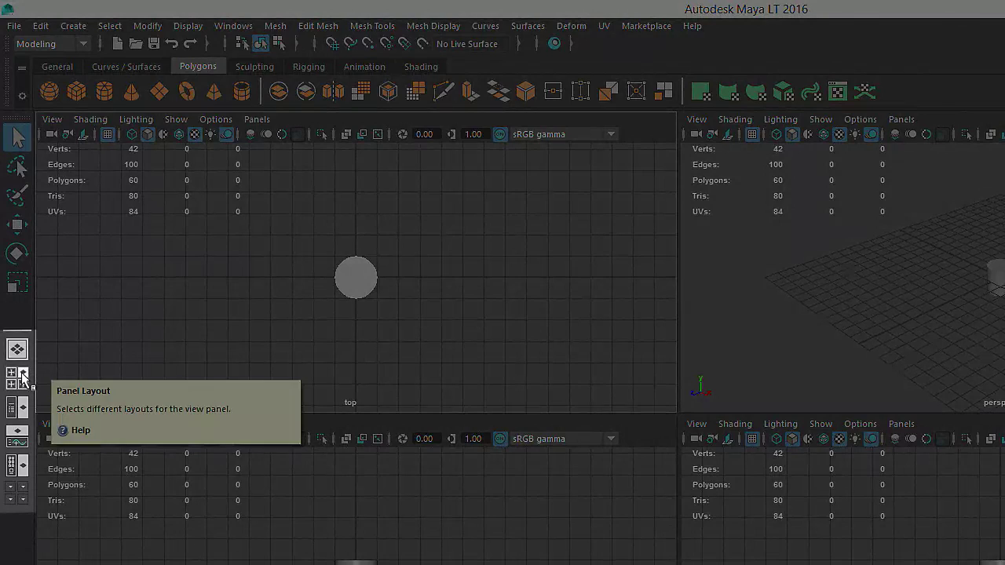
mouse_move(22, 408)
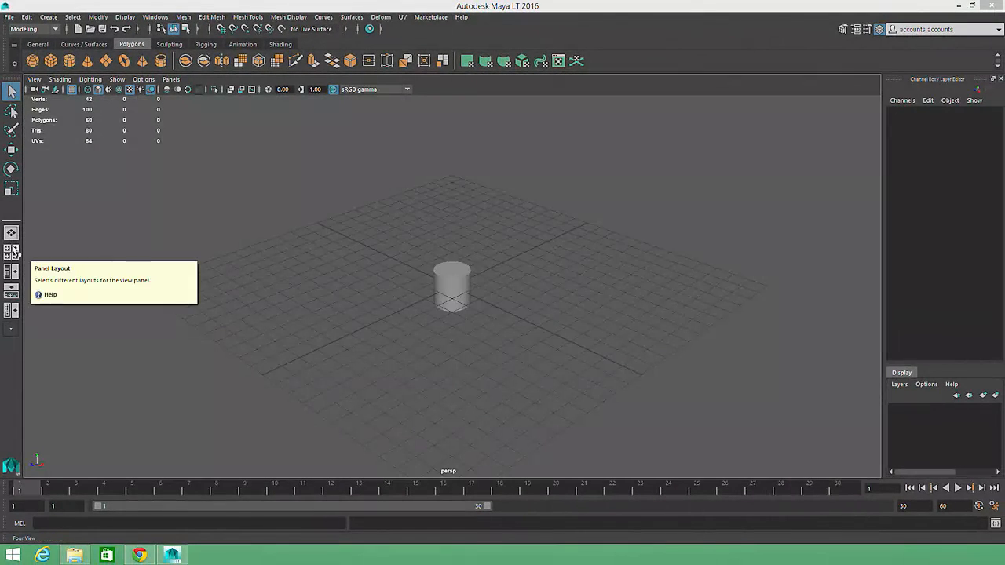
Step: Return to a single perspective view using the Panel Layout button
left_click(13, 272)
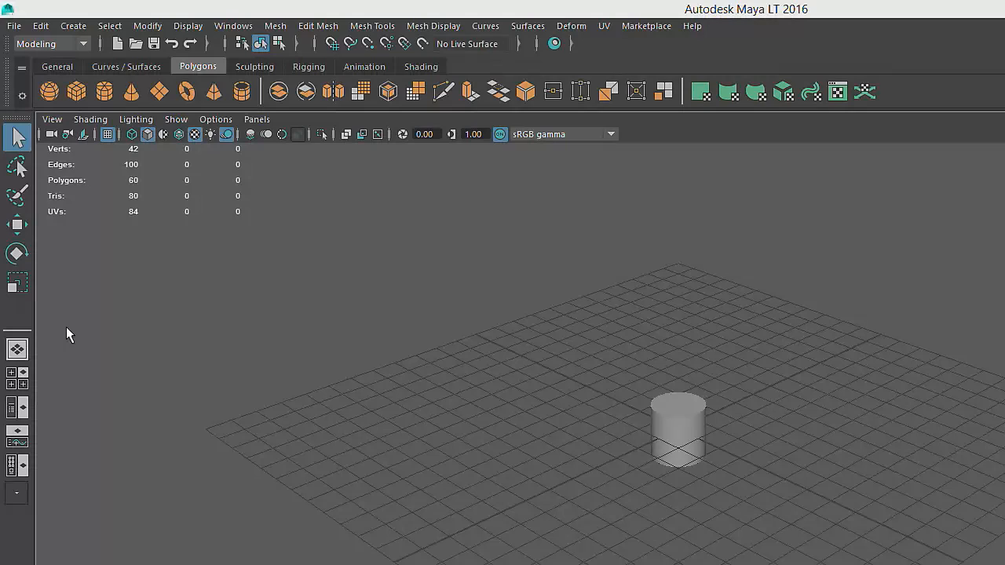
Step: Deselect everything, then select the cylinder so the Channel Box lists pCylinder1 attributes
left_click(972, 6)
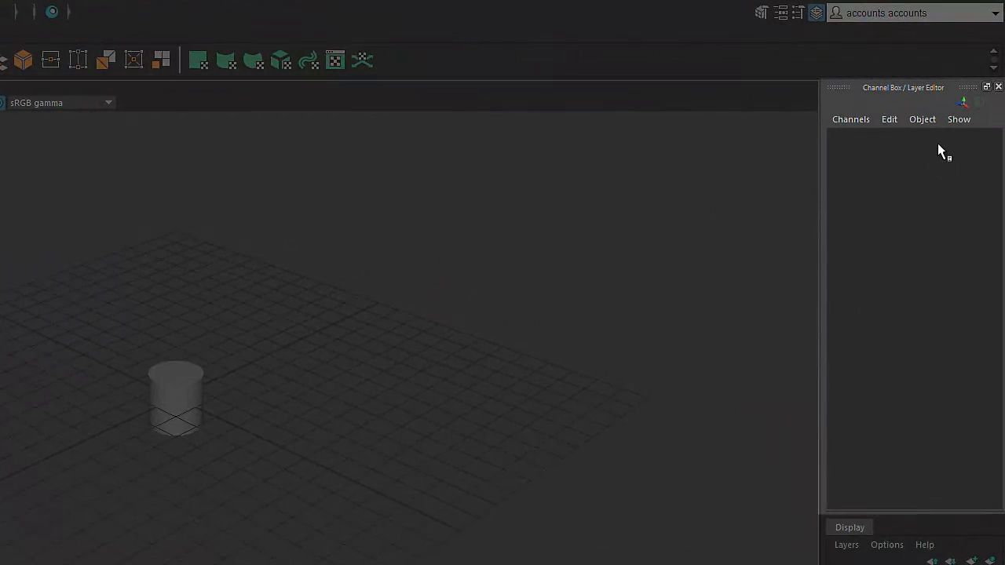
mouse_move(935, 149)
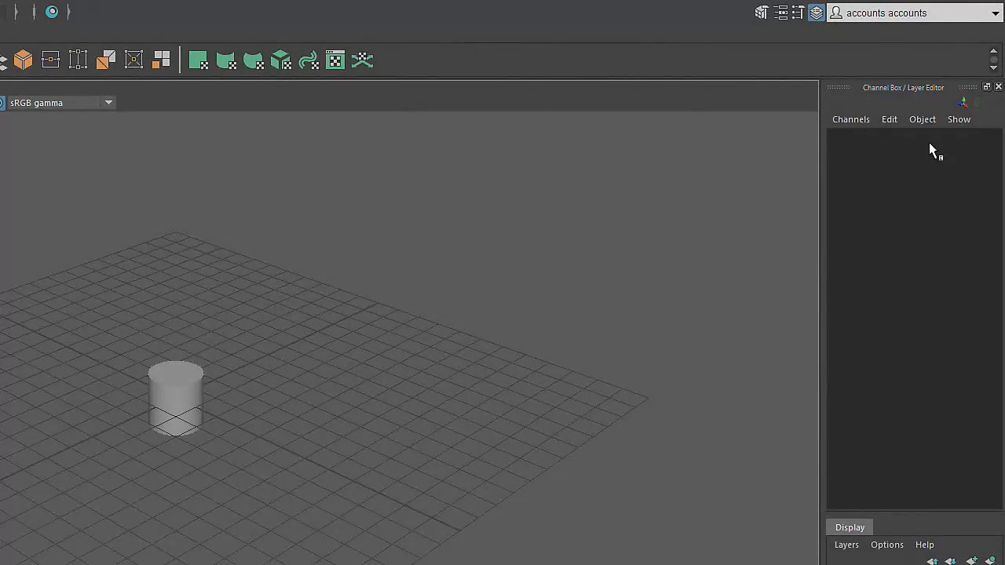
left_click(176, 396)
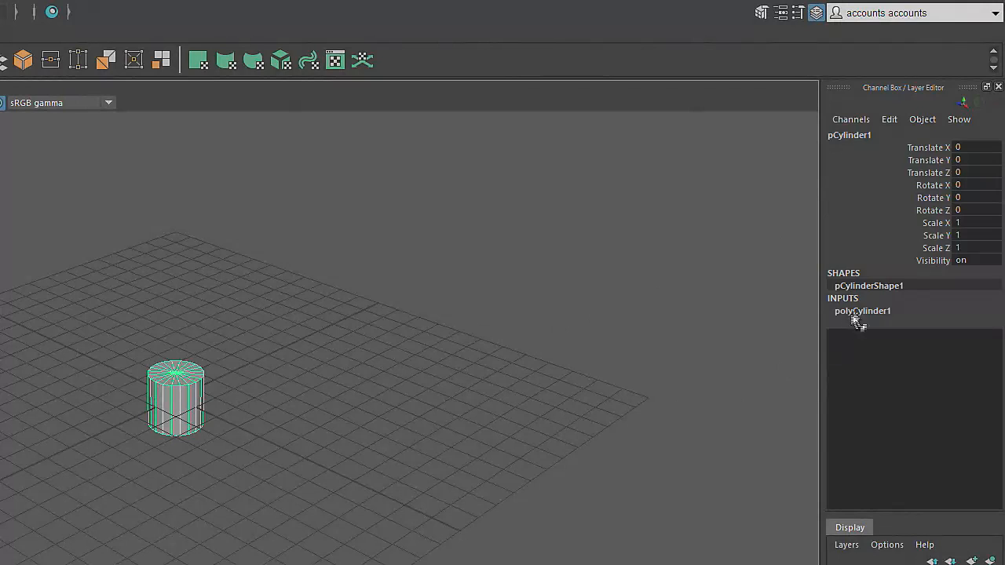
mouse_move(907, 207)
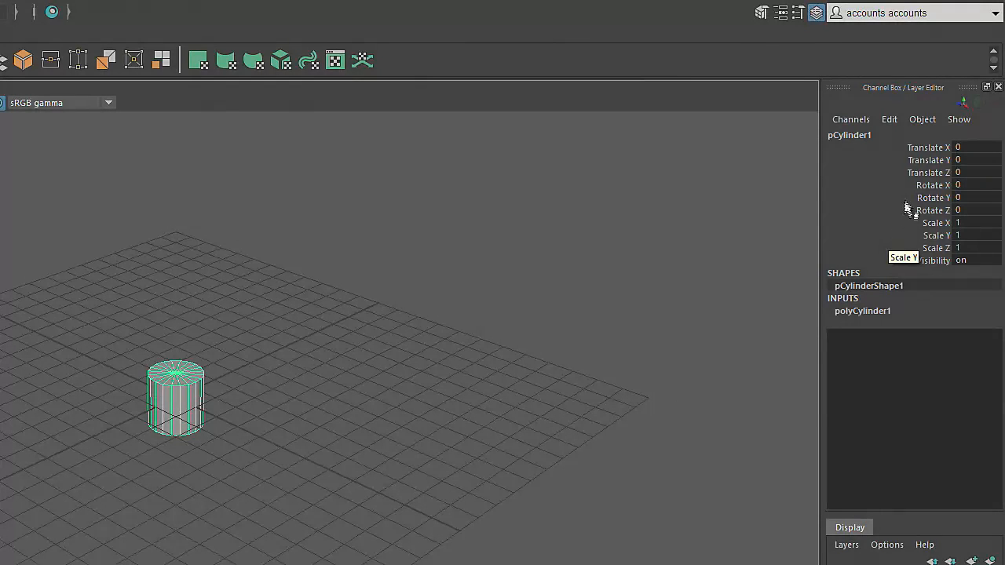
mouse_move(902, 198)
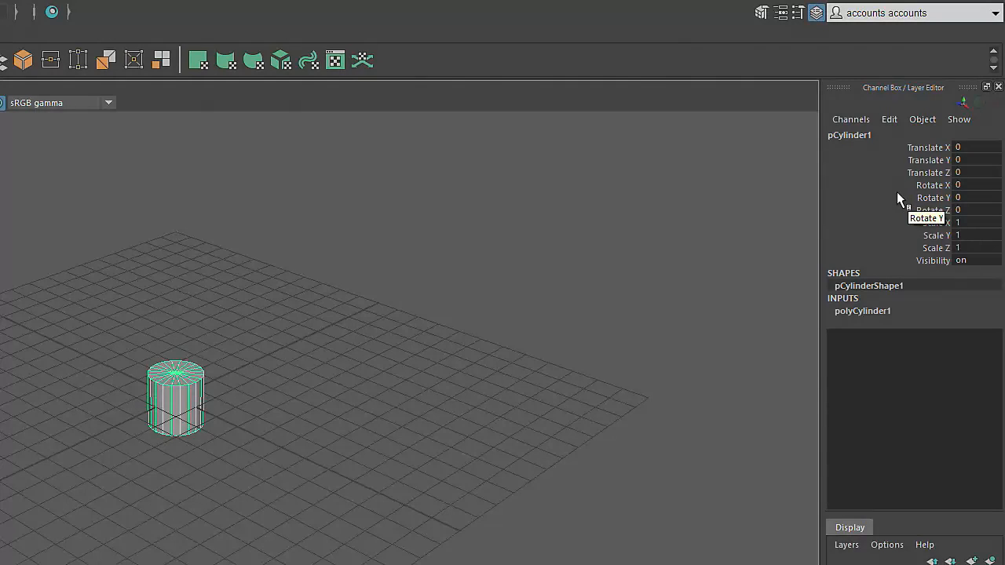
mouse_move(877, 133)
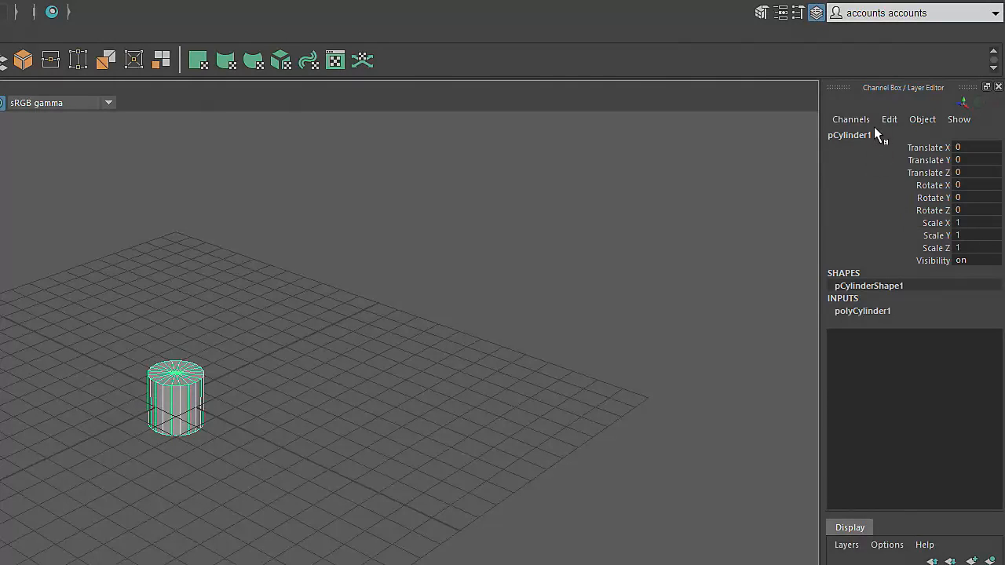
mouse_move(955, 94)
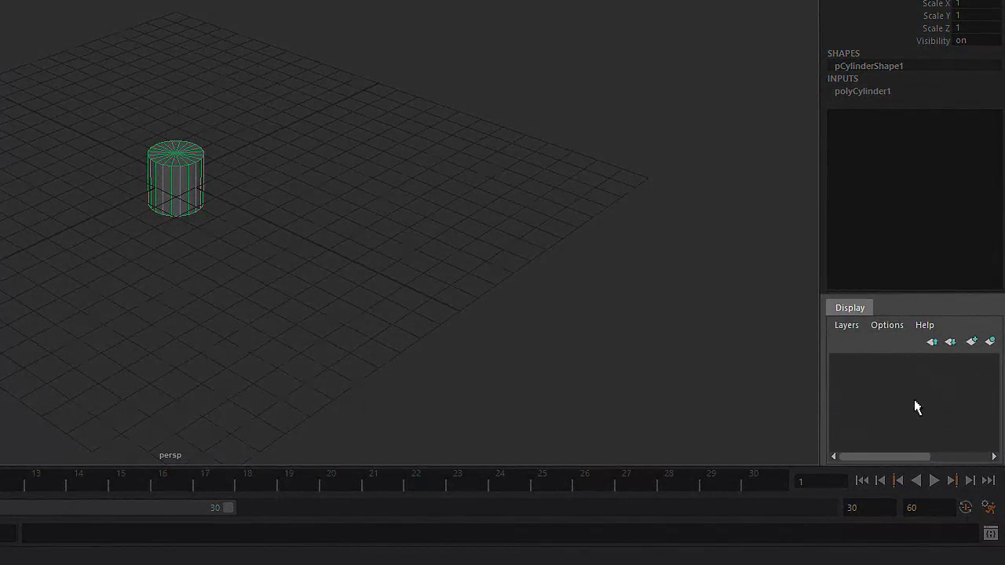
mouse_move(924, 401)
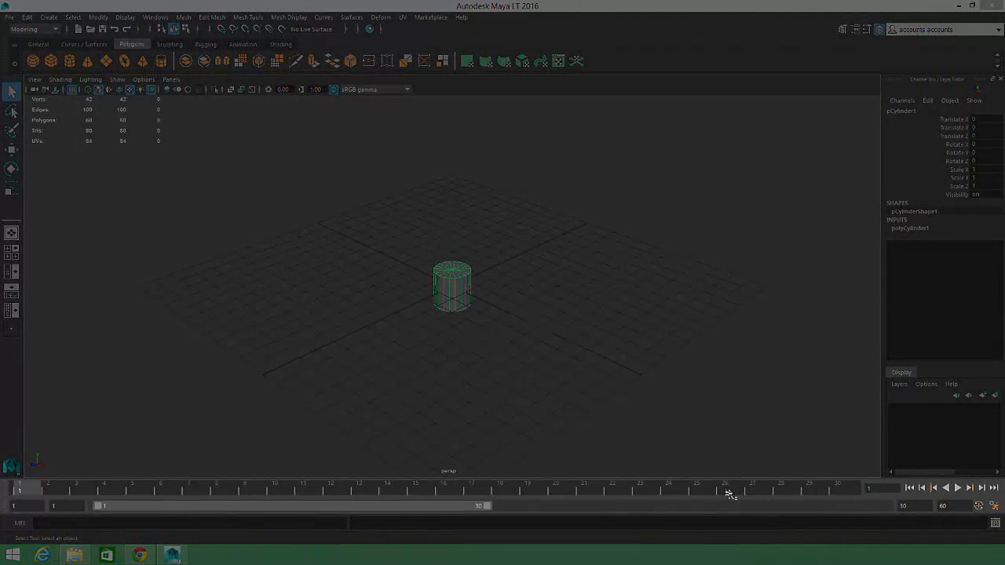
mouse_move(449, 494)
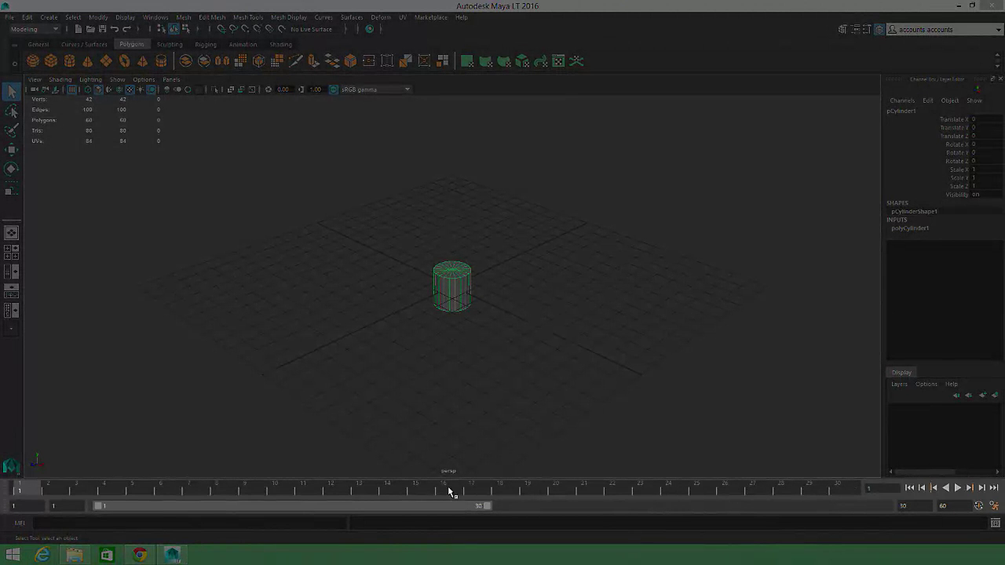